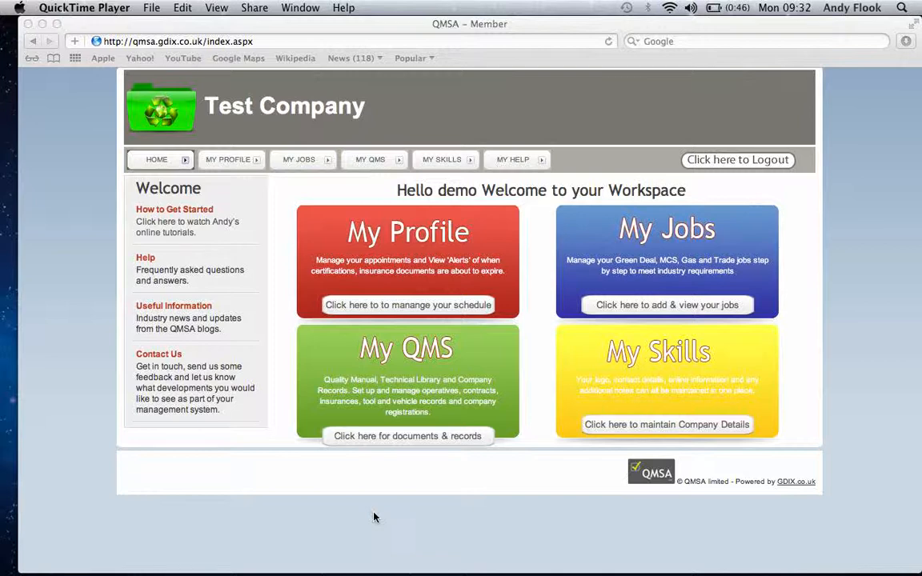
pyautogui.moveTo(815, 359)
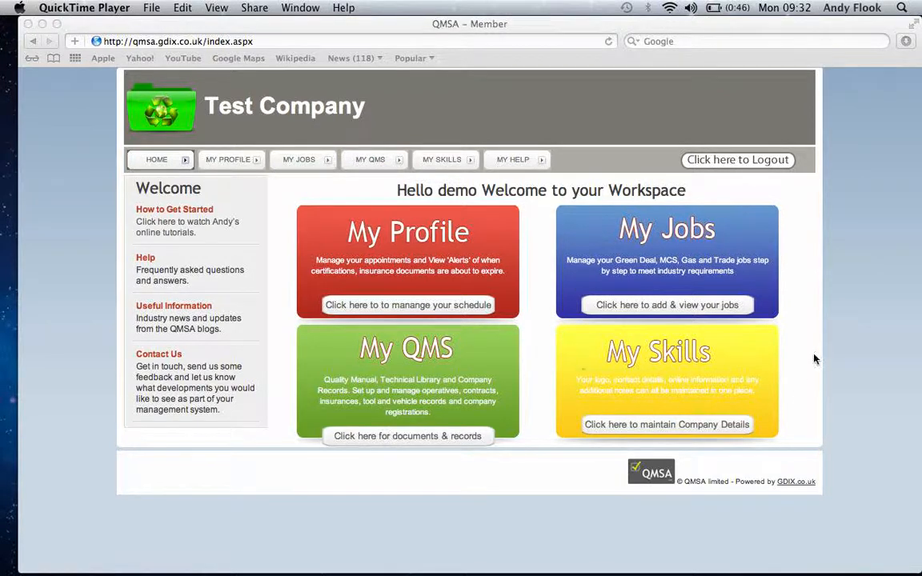
pyautogui.moveTo(616, 446)
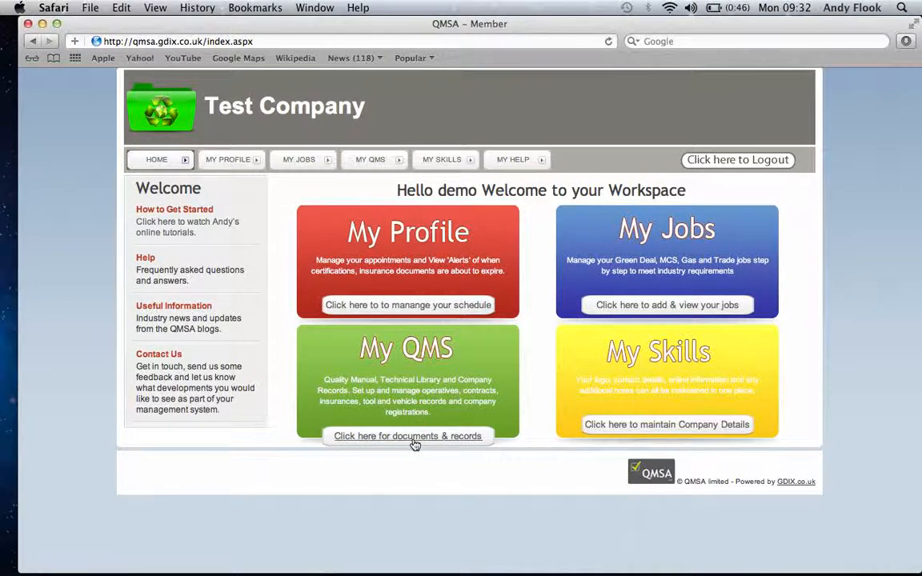
# Step: Open 'documents & records' under My QMS, expand Company Records and browse its categories
pyautogui.click(407, 436)
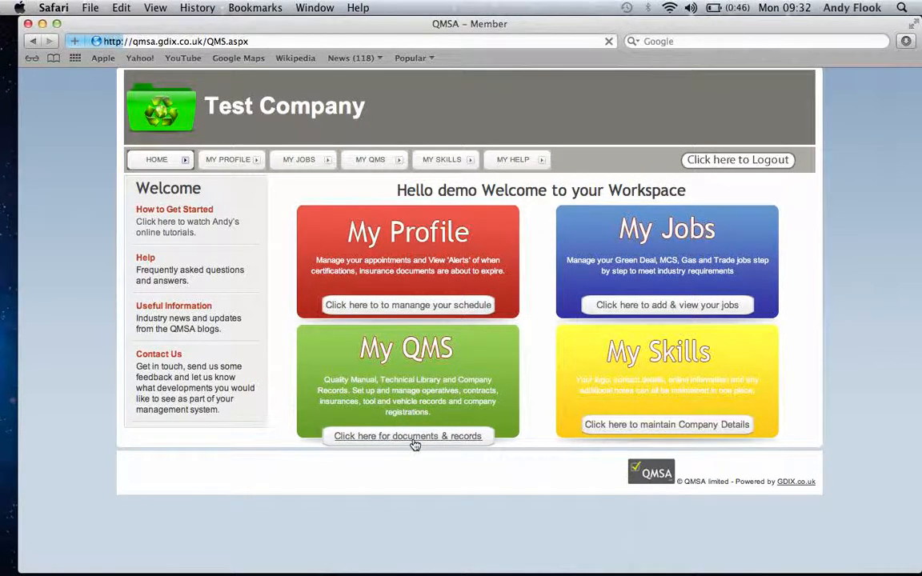
pyautogui.click(407, 435)
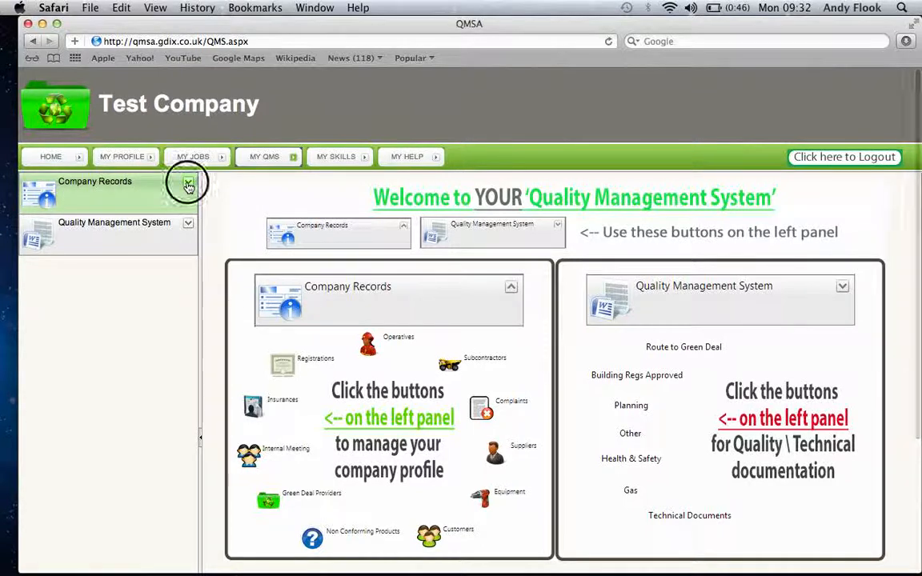
pyautogui.click(188, 183)
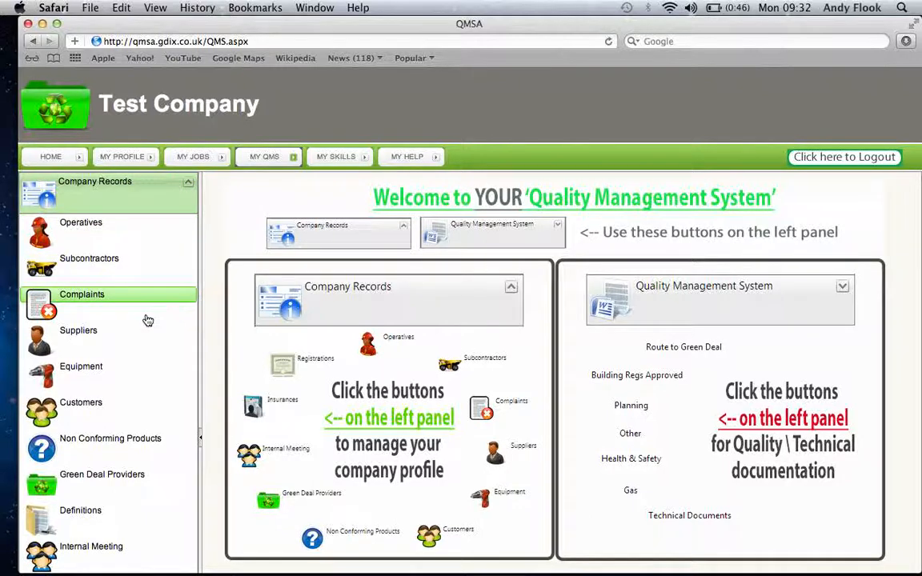
pyautogui.scroll(-3)
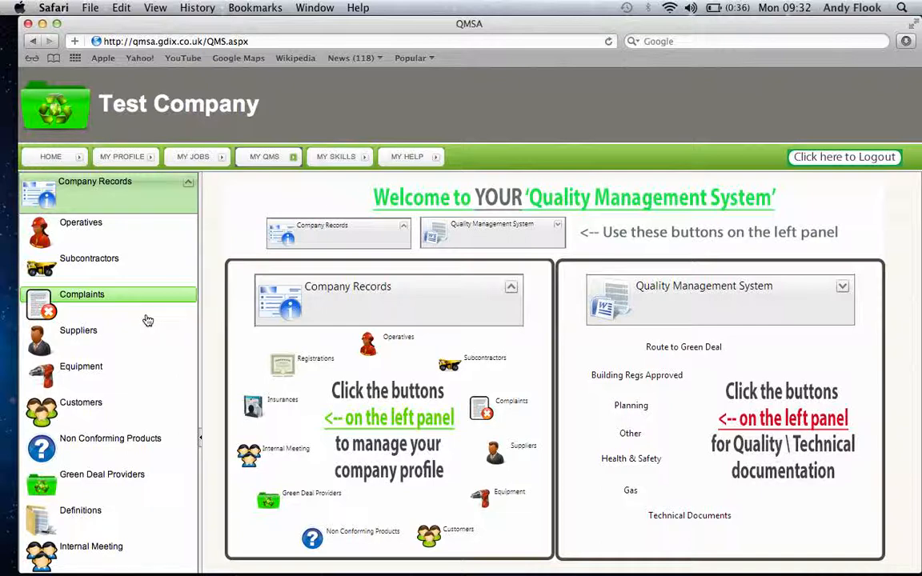
pyautogui.scroll(-3)
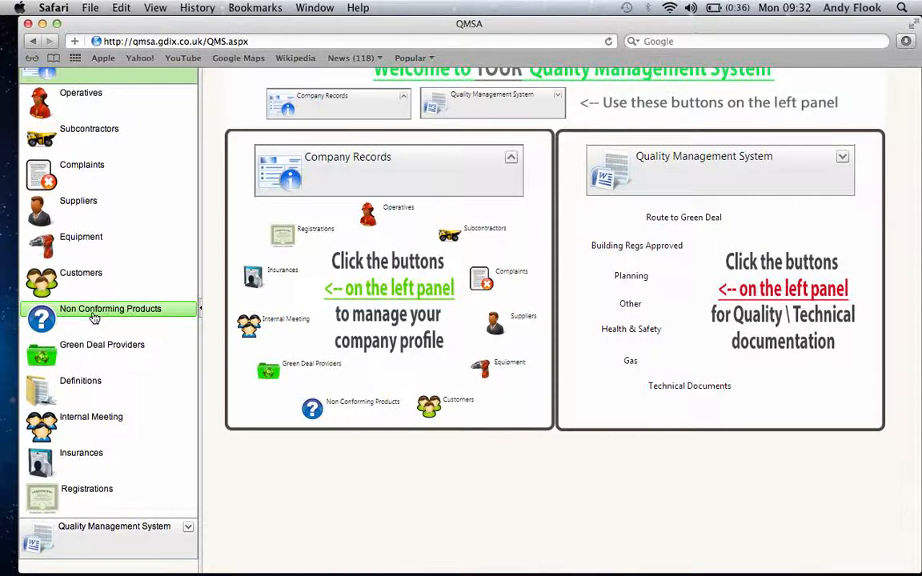
pyautogui.scroll(3)
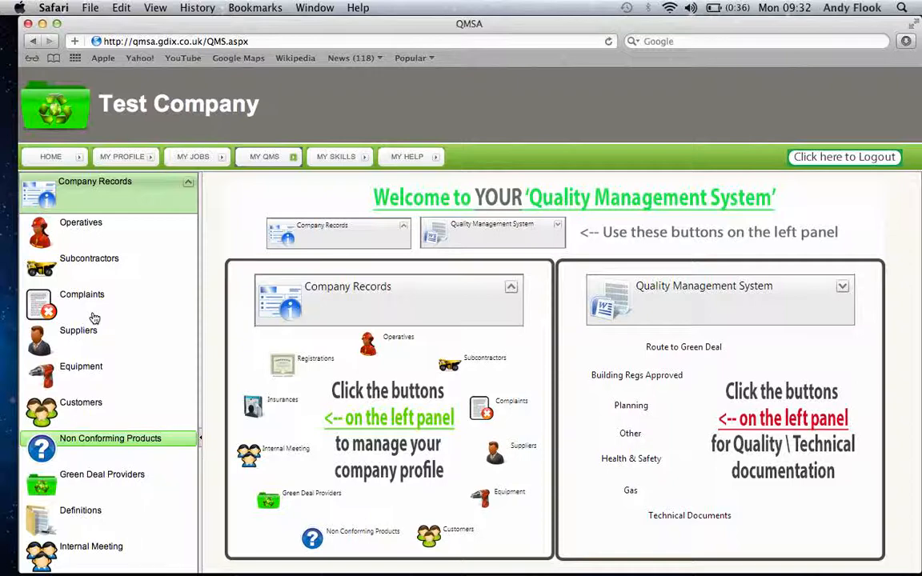
# Step: From HOME, open 'add & view your jobs' and expand Gas Work Manager
pyautogui.click(50, 156)
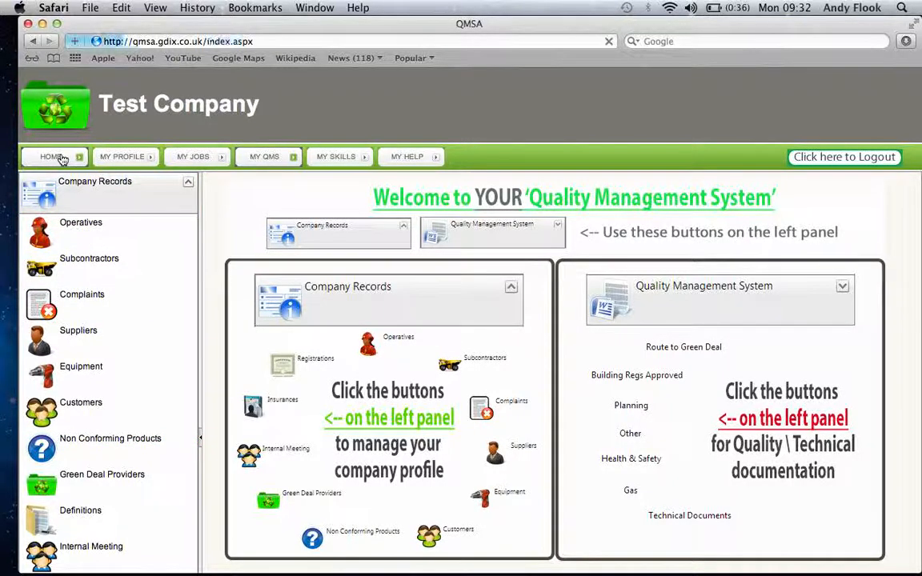
pyautogui.click(51, 156)
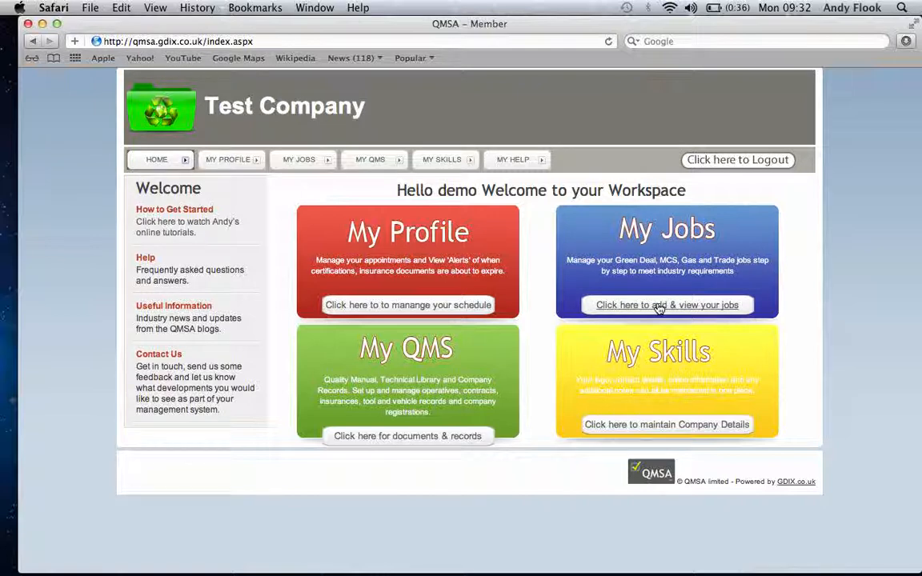
pyautogui.click(667, 305)
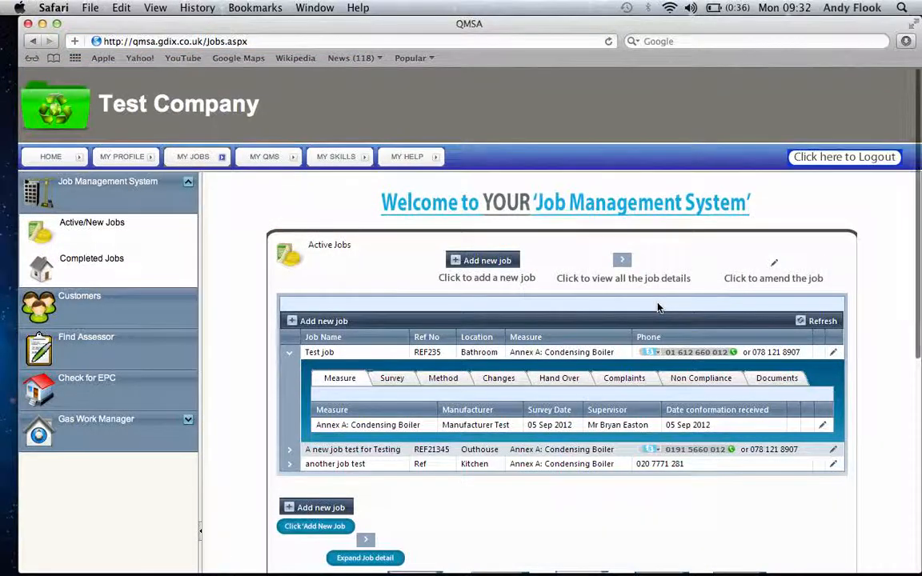
pyautogui.moveTo(228, 365)
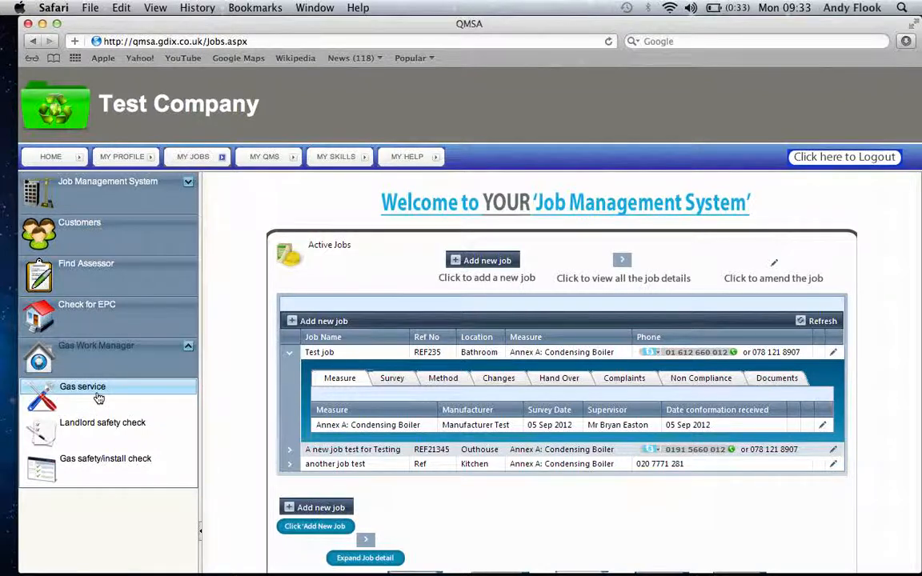
# Step: List the gas service jobs and open the Short Description job's checklist
pyautogui.click(83, 387)
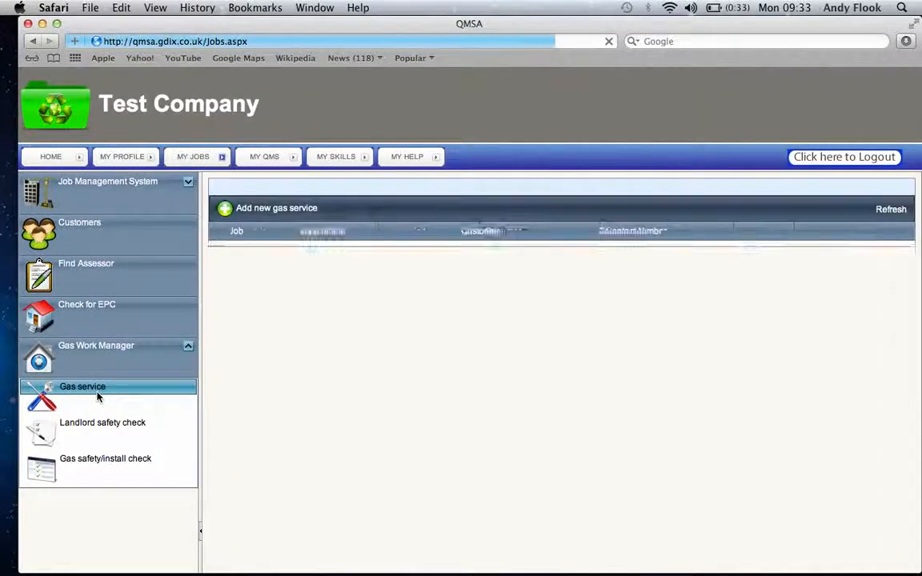
pyautogui.click(82, 387)
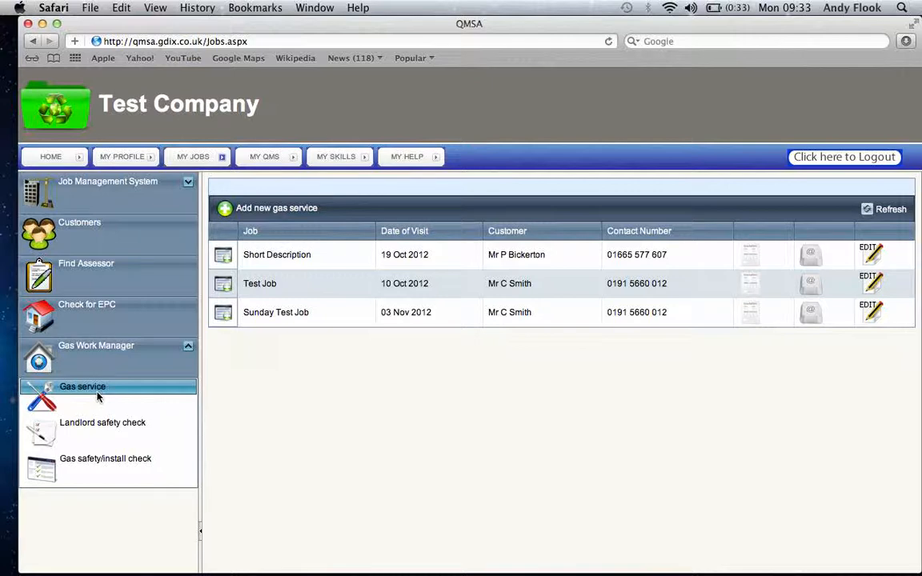
pyautogui.moveTo(163, 389)
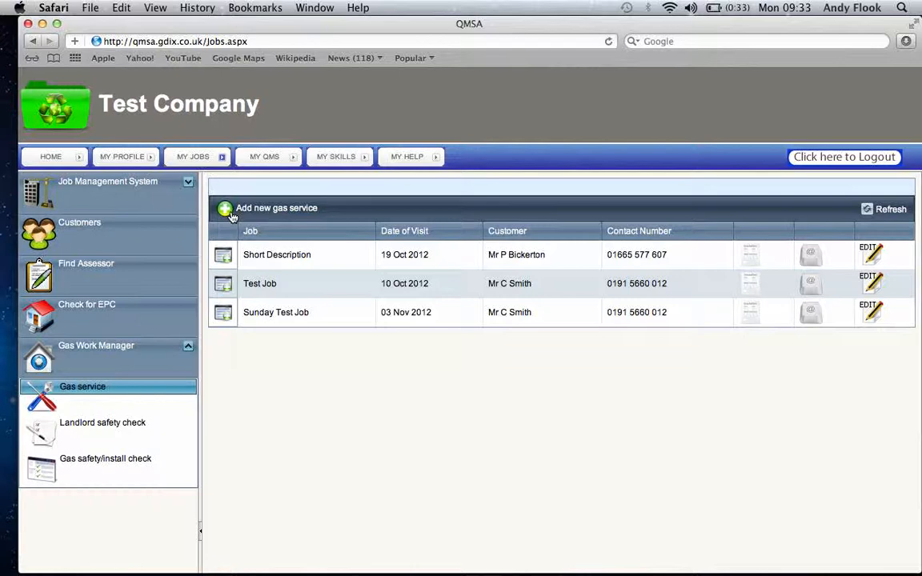
pyautogui.moveTo(469, 261)
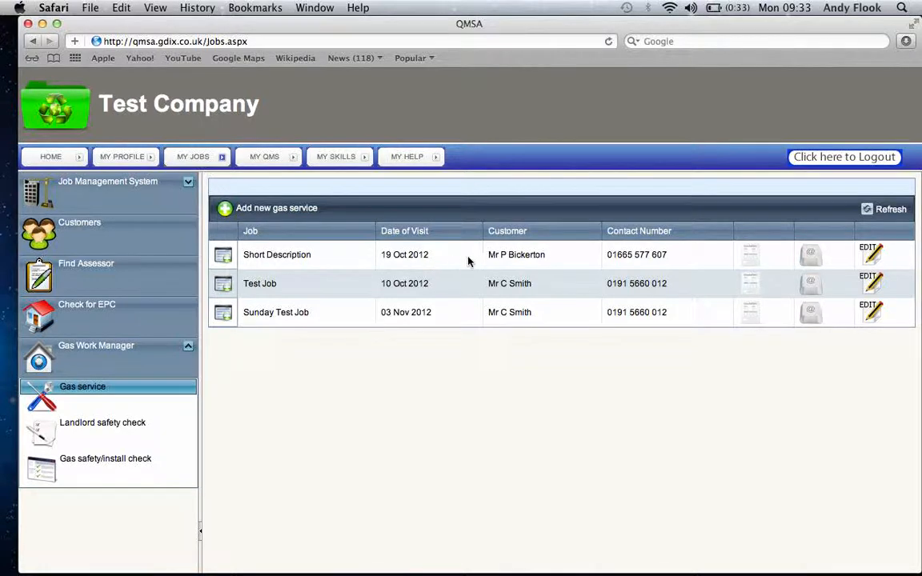
pyautogui.moveTo(751, 257)
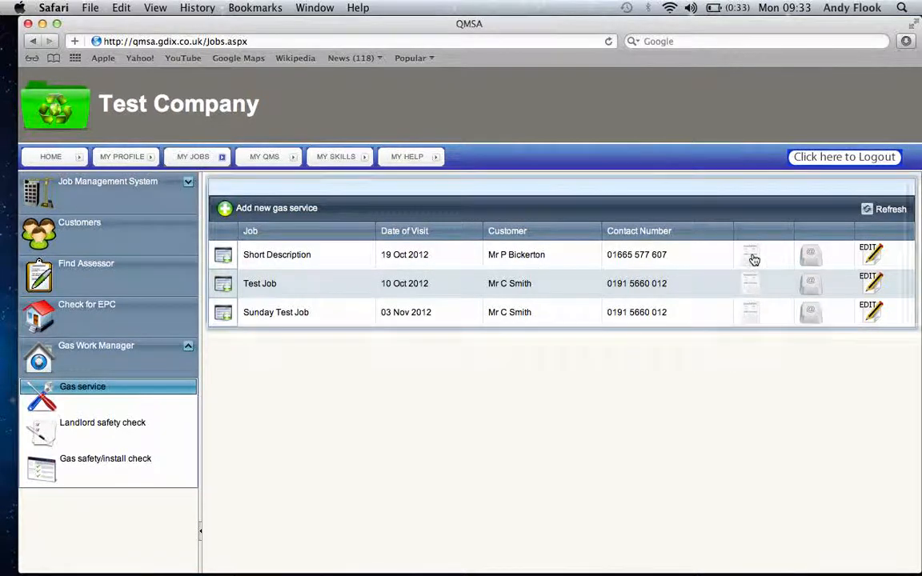
pyautogui.click(751, 254)
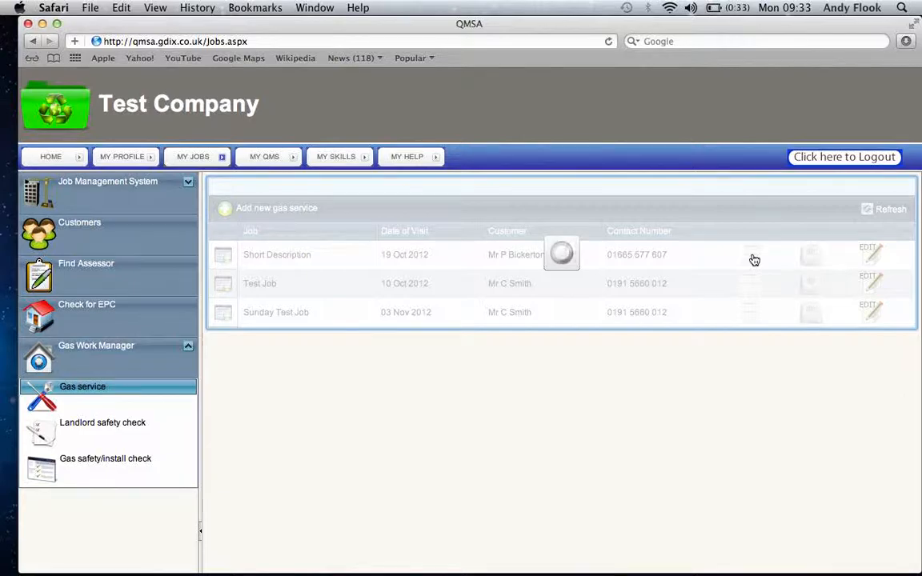
# Step: Scroll through the Short Description Gas Service/Maintenance Checklist, close it, and return HOME
pyautogui.click(869, 254)
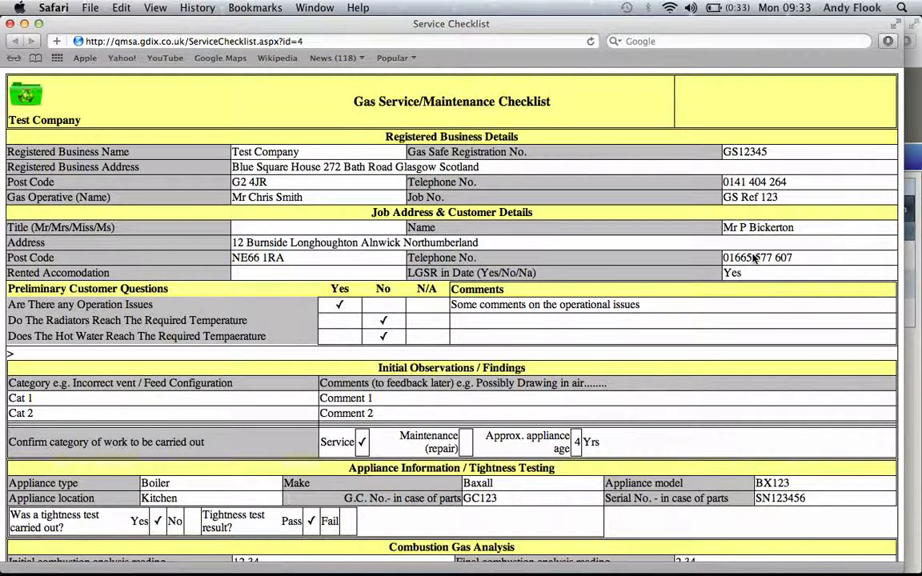
pyautogui.scroll(-3)
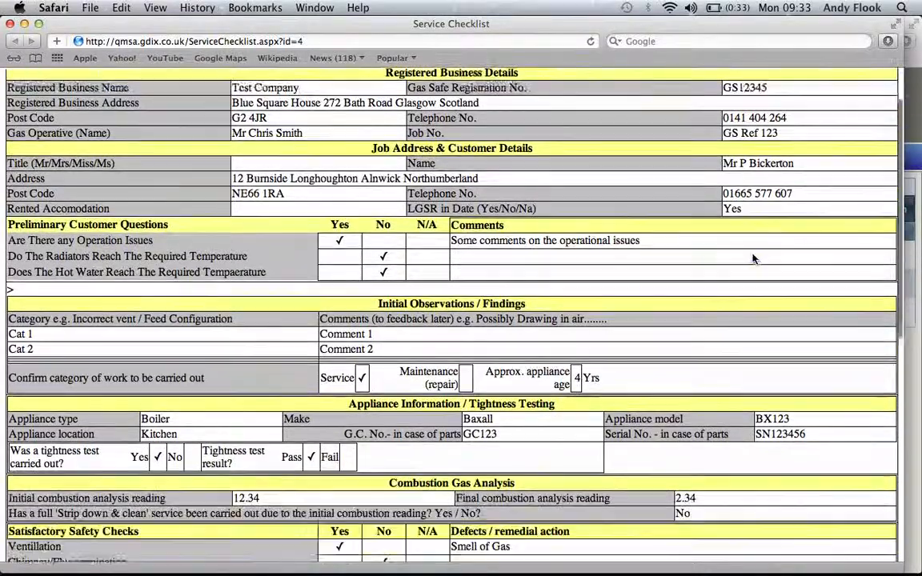
pyautogui.scroll(-3)
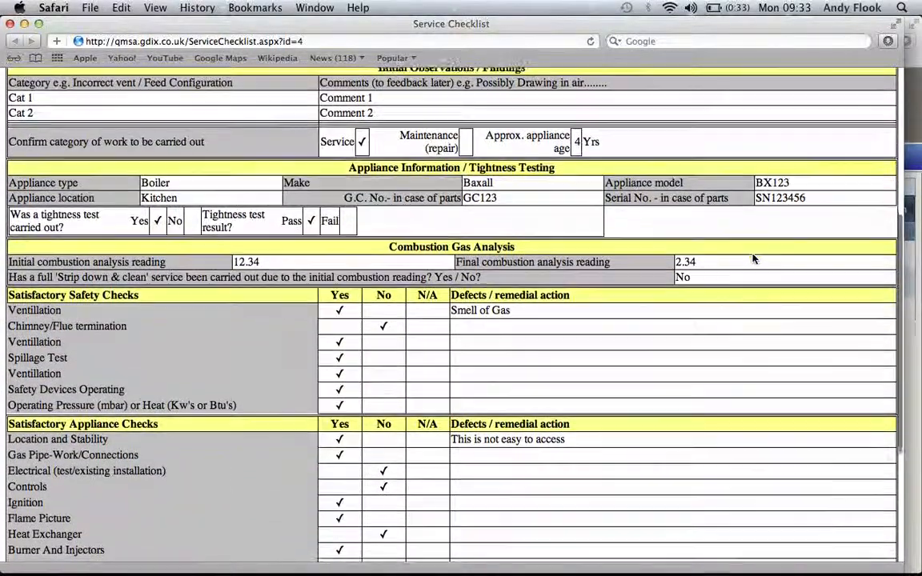
pyautogui.scroll(3)
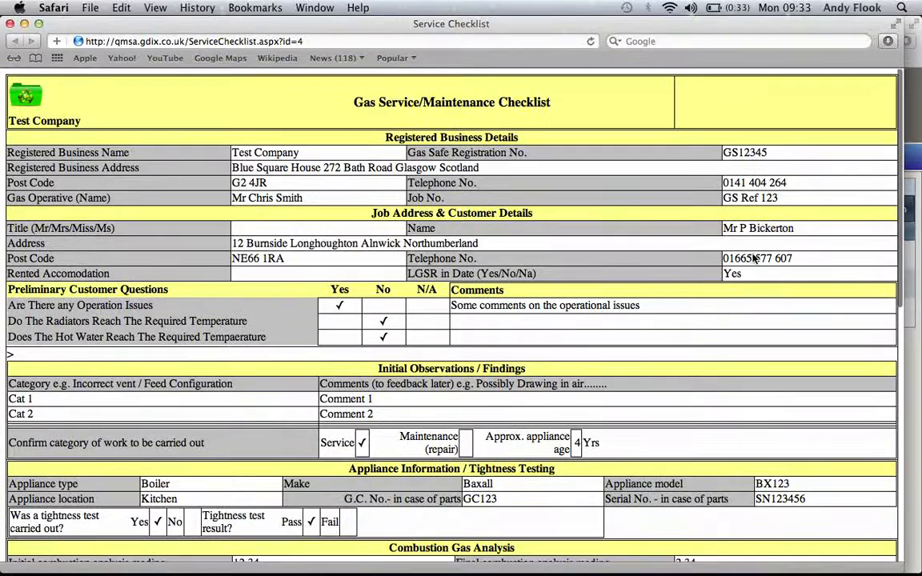
pyautogui.click(13, 41)
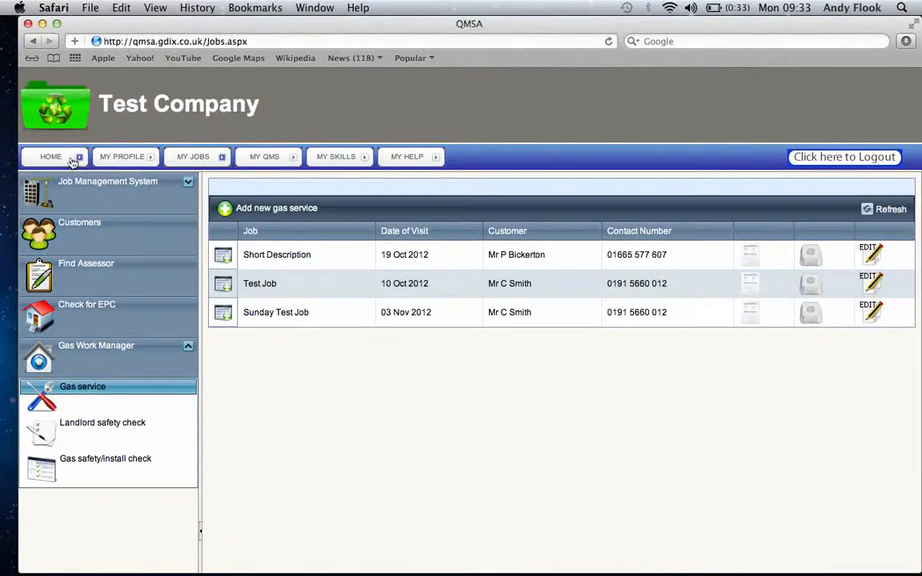
pyautogui.click(50, 156)
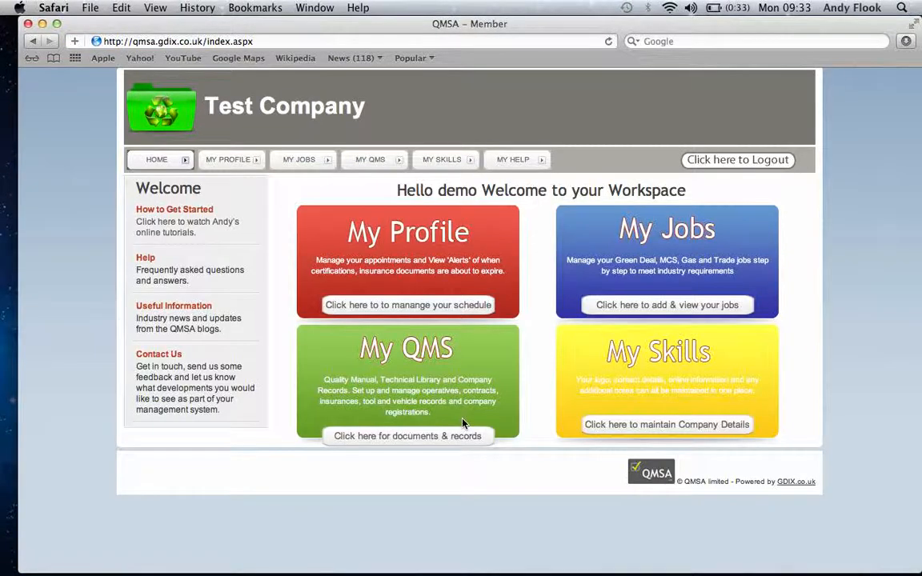